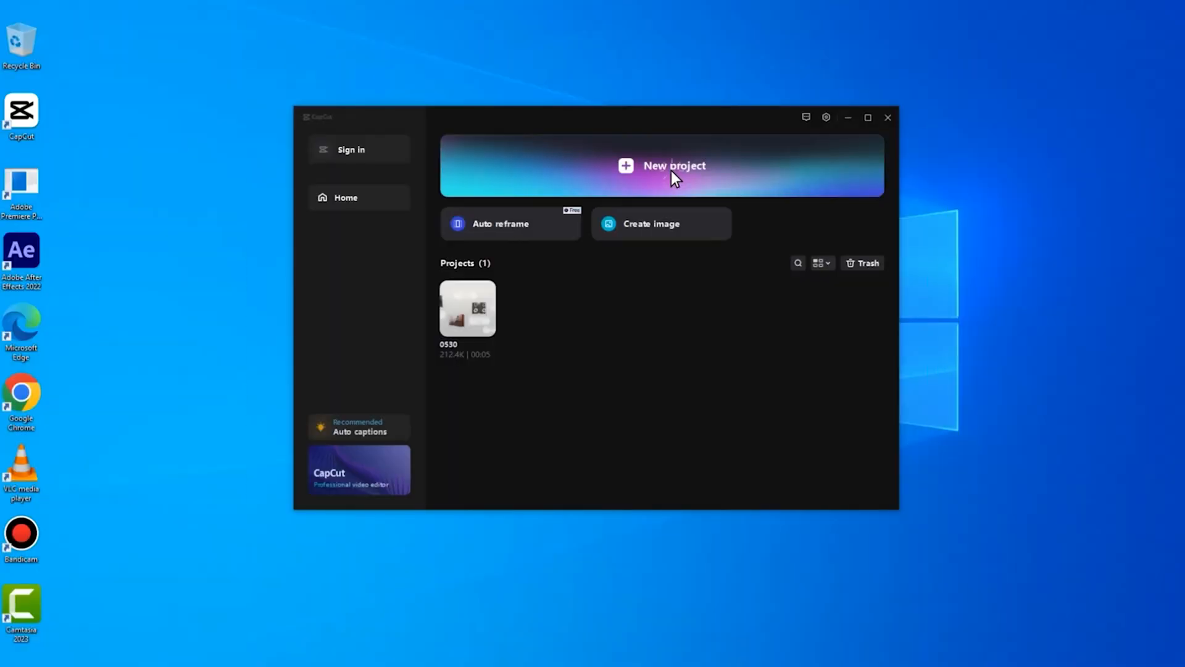
Start a new CapCut project and browse the Pictures folder to import a video.
{"action": "left_click", "coordinate": [674, 165]}
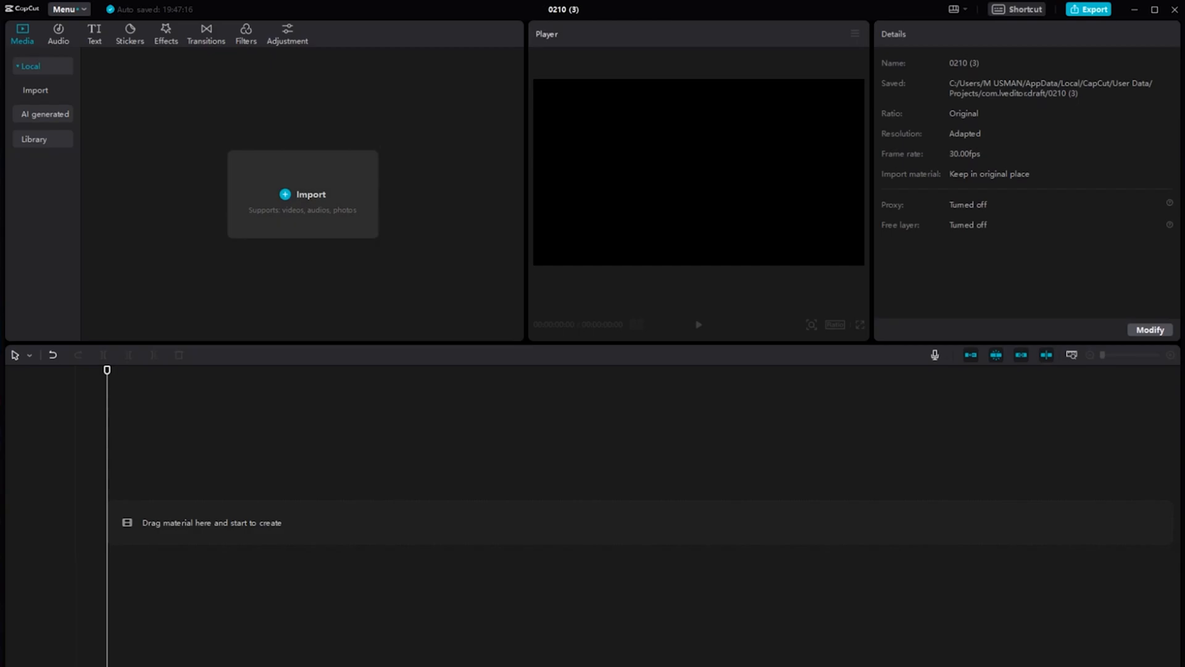
{"action": "left_click", "coordinate": [310, 194]}
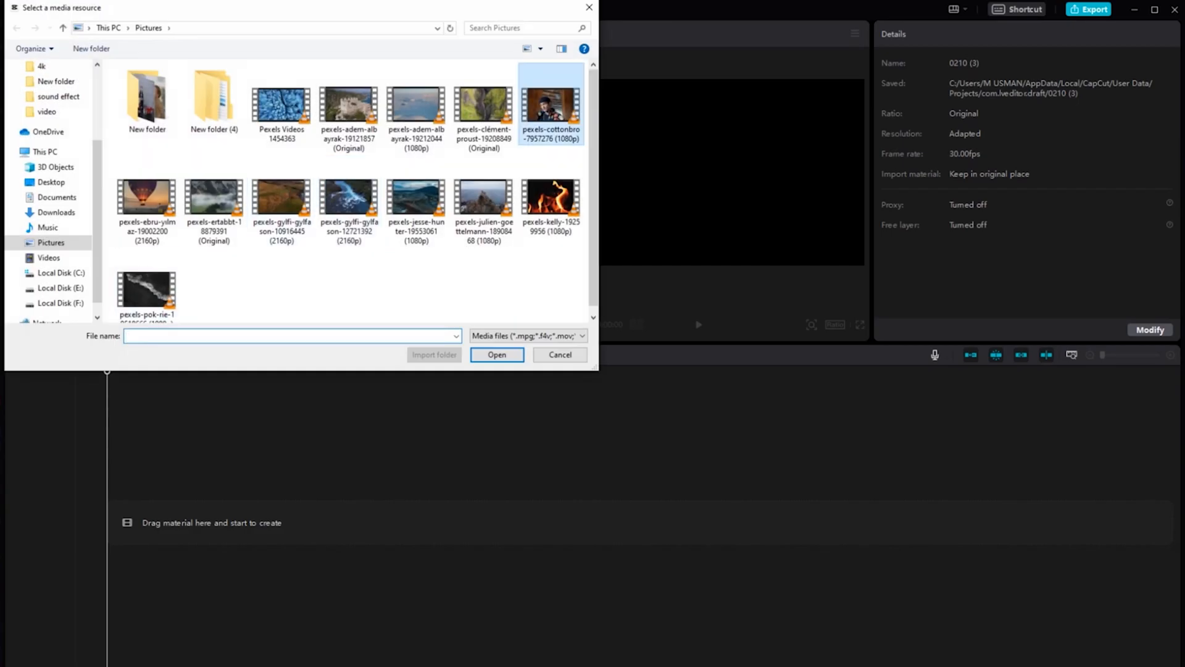
Import the pexels-cottonbro-7957276 clip onto the timeline and move the playhead to about 7 seconds.
{"action": "left_click", "coordinate": [496, 355]}
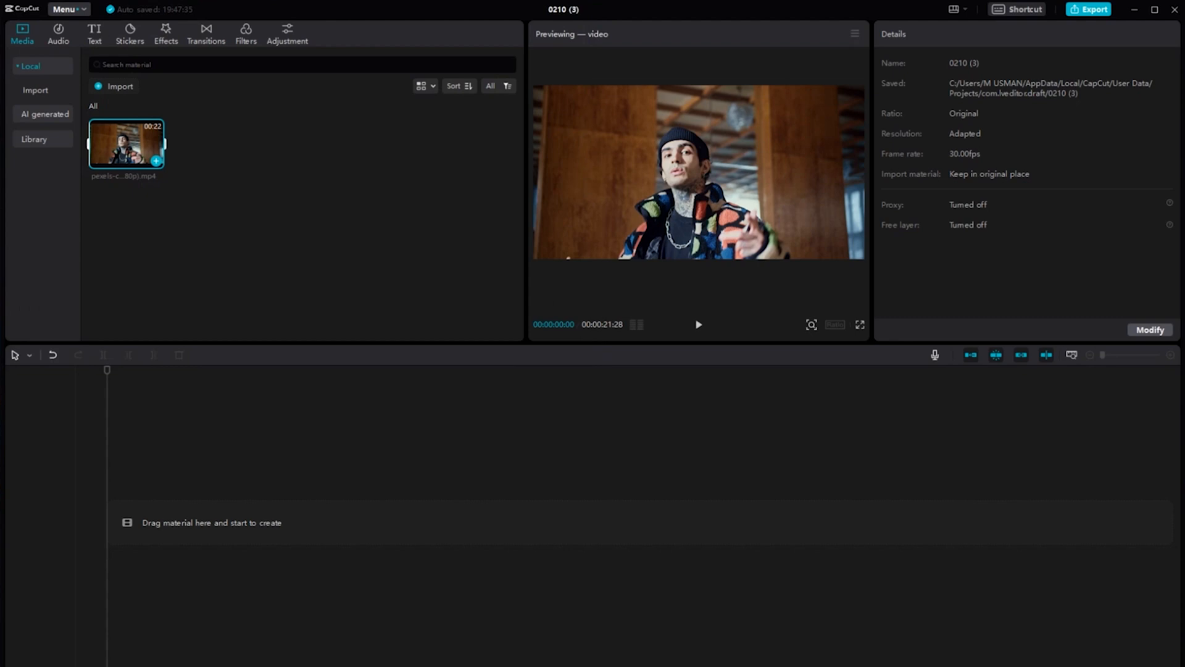
{"action": "left_click_drag", "start_coordinate": [126, 144], "coordinate": [303, 467]}
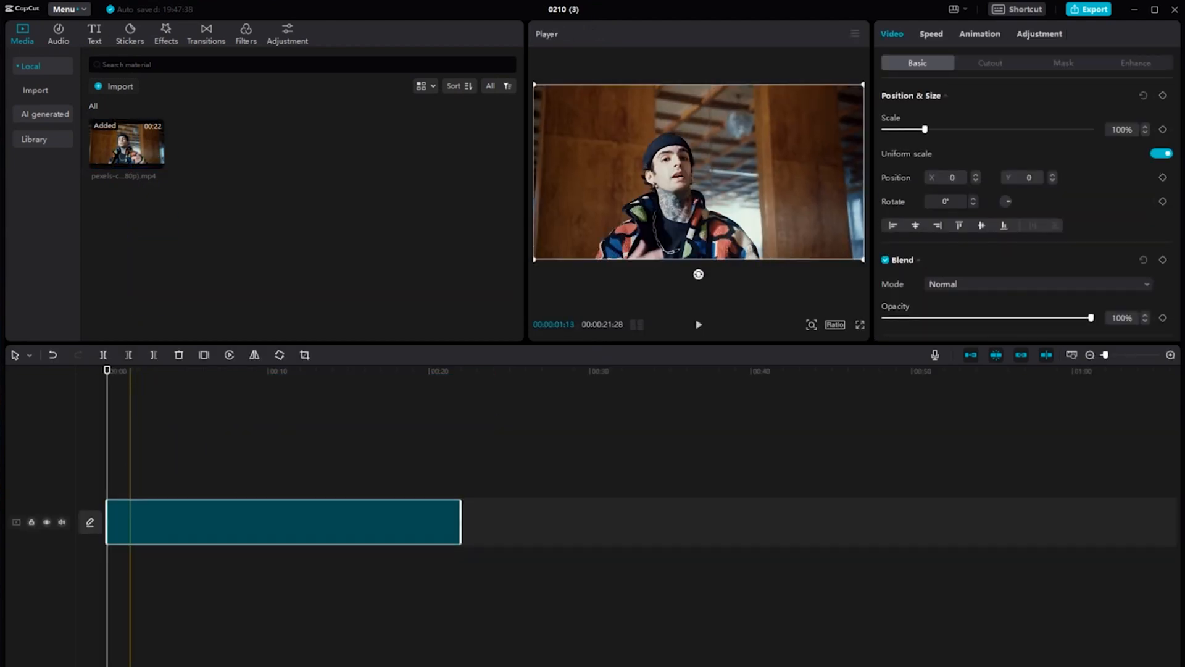
{"action": "left_click", "coordinate": [223, 371]}
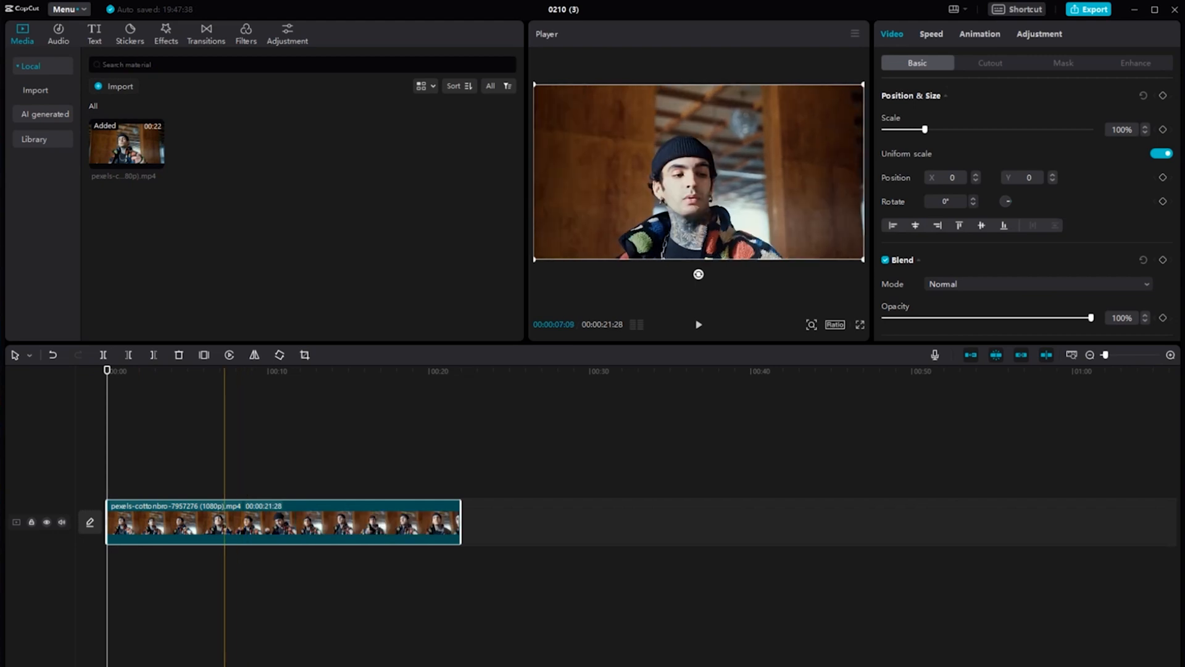
Paste a copy of the cottonbro clip onto a new upper track, then select the original.
{"action": "right_click", "coordinate": [283, 521]}
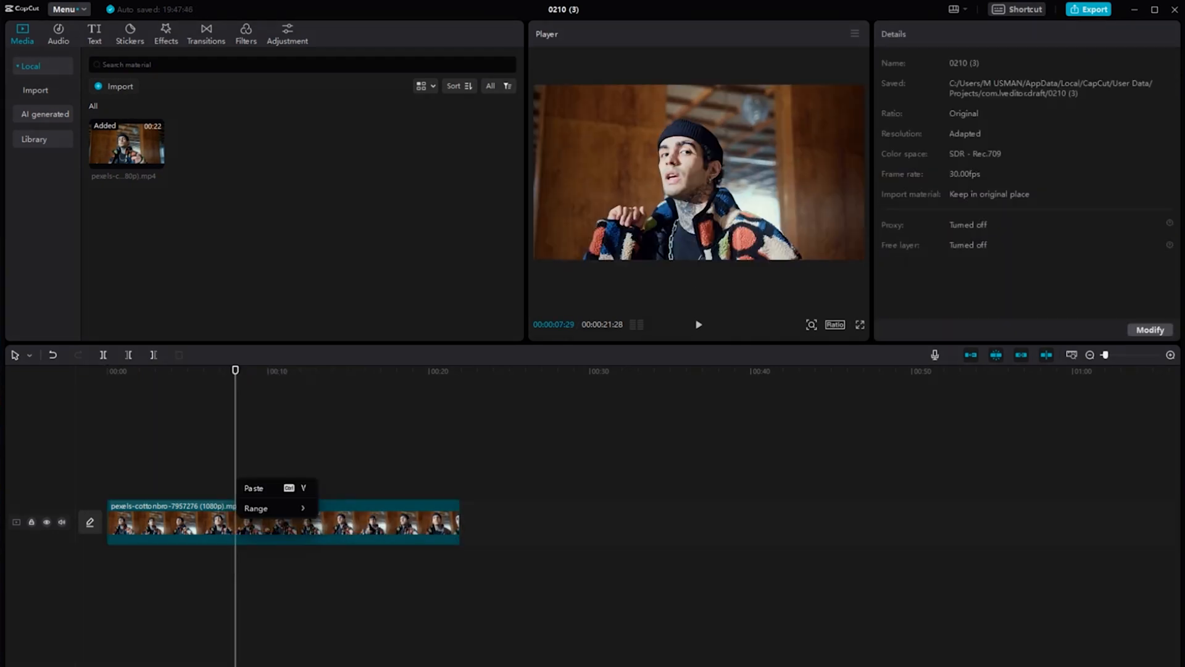
{"action": "left_click", "coordinate": [254, 488]}
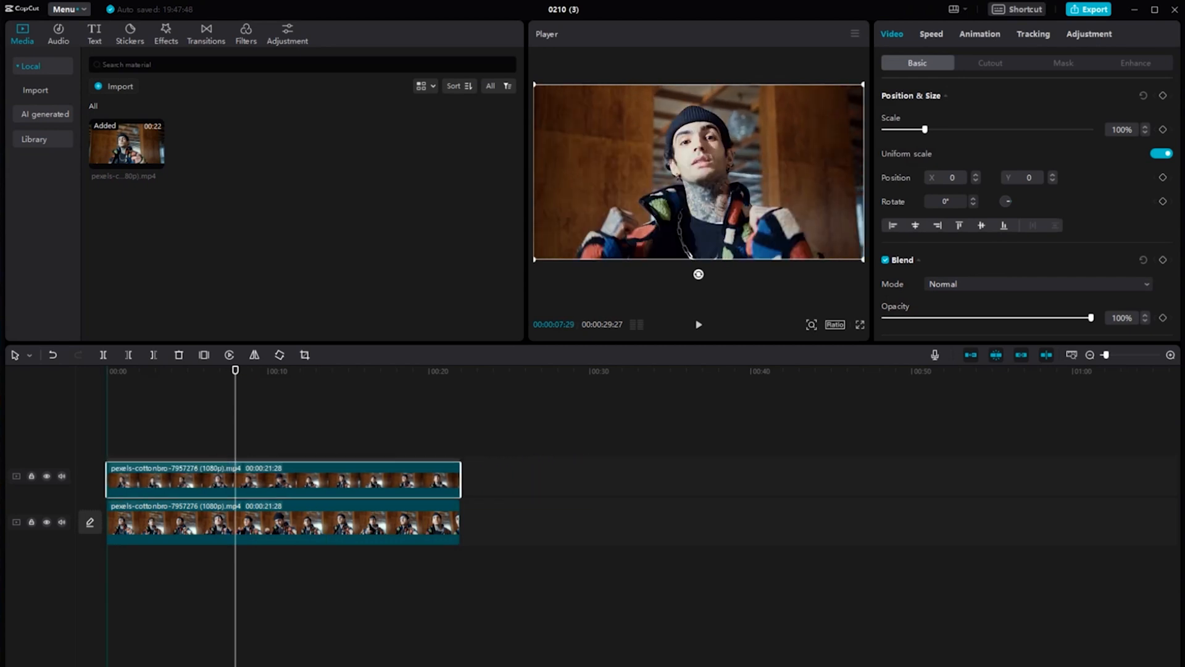
{"action": "left_click", "coordinate": [107, 371]}
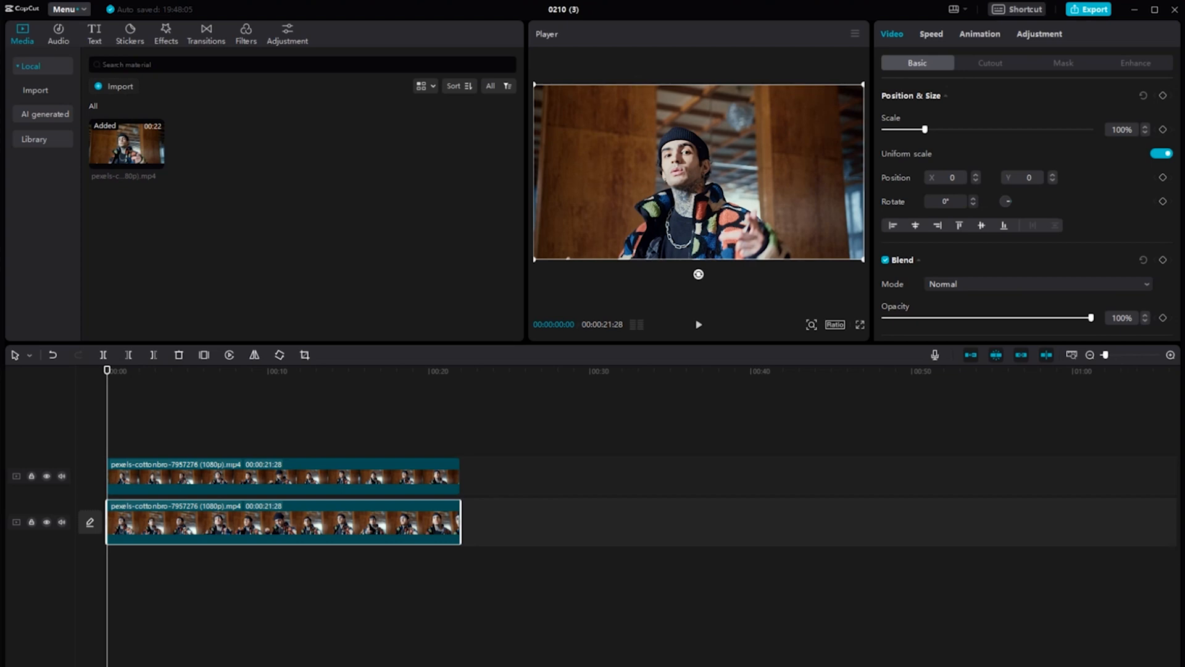
Apply the Blur effect to the lower clip and hide the upper track.
{"action": "left_click", "coordinate": [165, 34]}
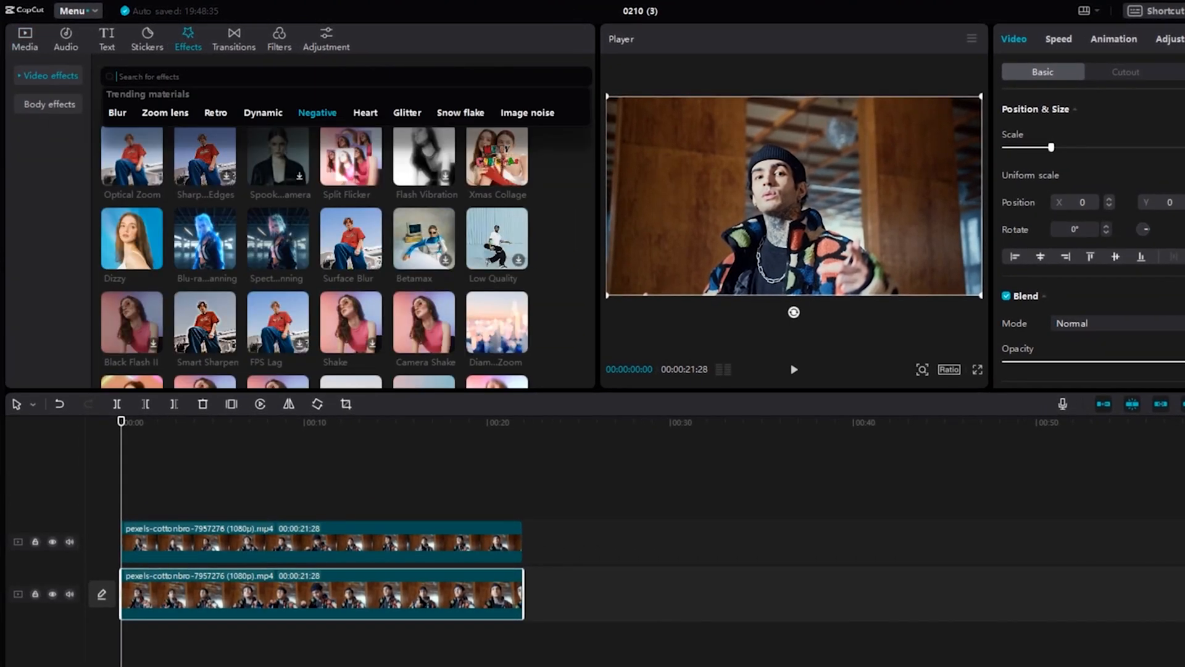
{"action": "type", "text": "Blur"}
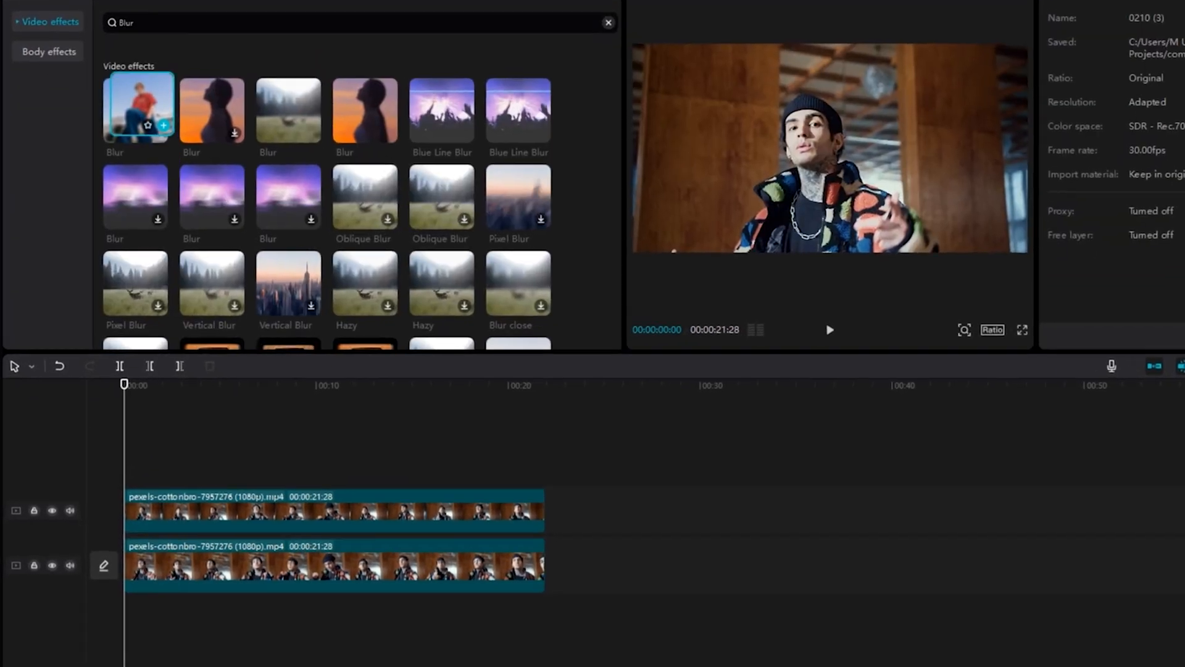
{"action": "left_click", "coordinate": [140, 105]}
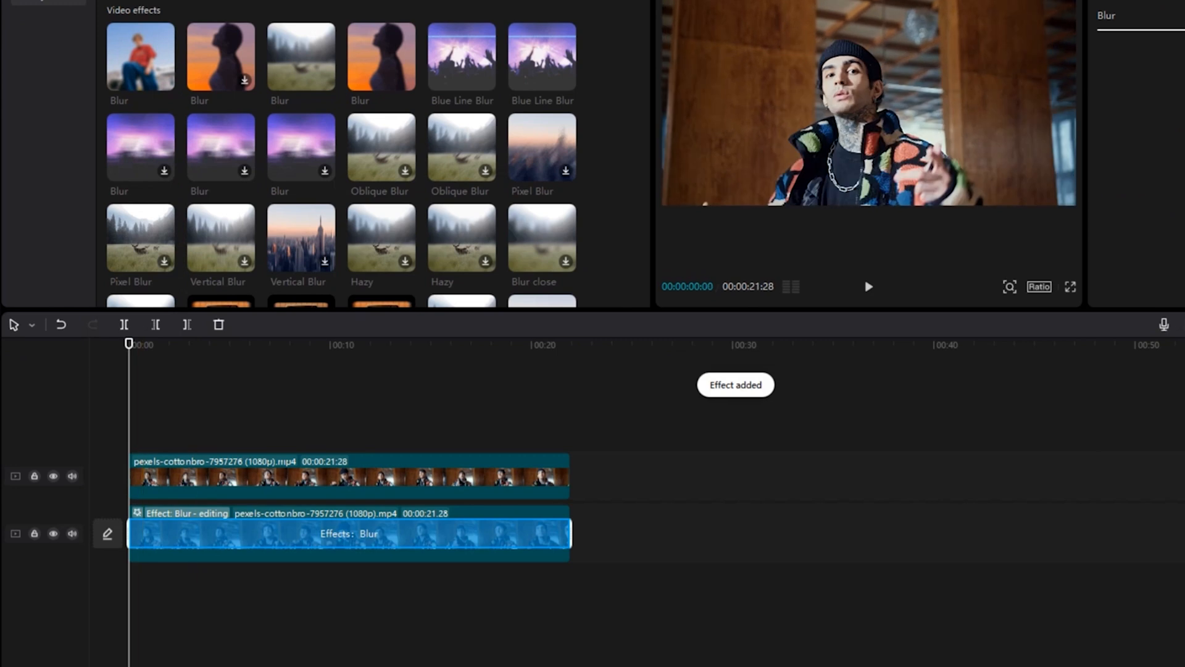
{"action": "left_click", "coordinate": [53, 476]}
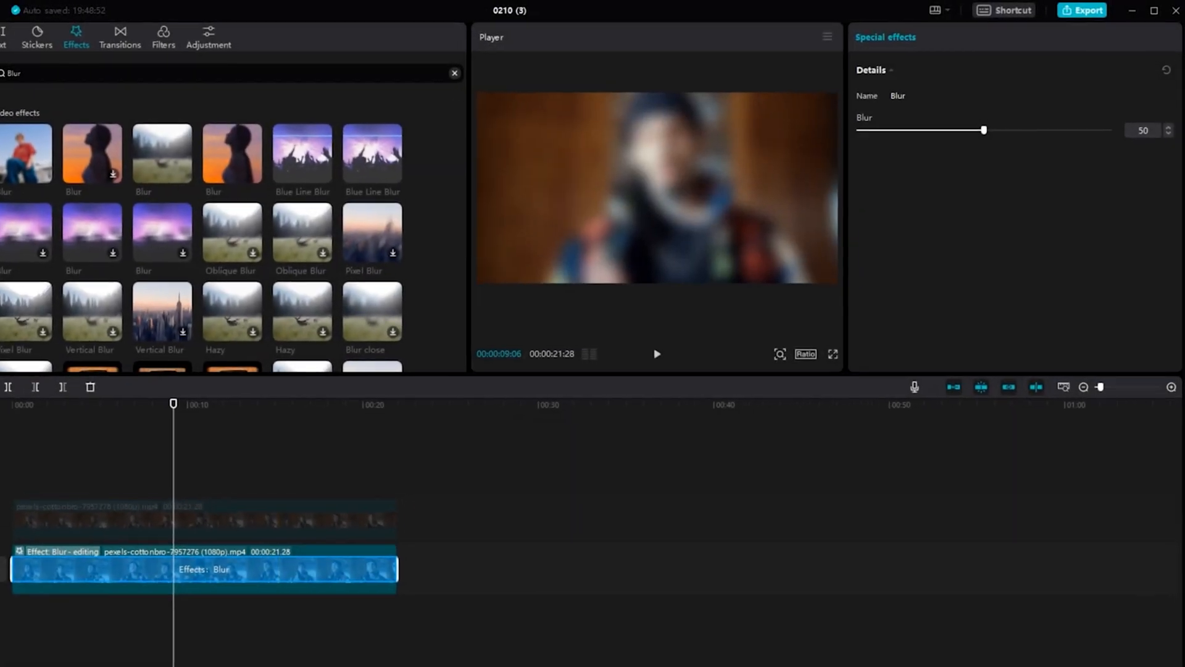
Set the background clip's Blur strength to 53.
{"action": "left_click_drag", "start_coordinate": [983, 130], "coordinate": [1021, 131]}
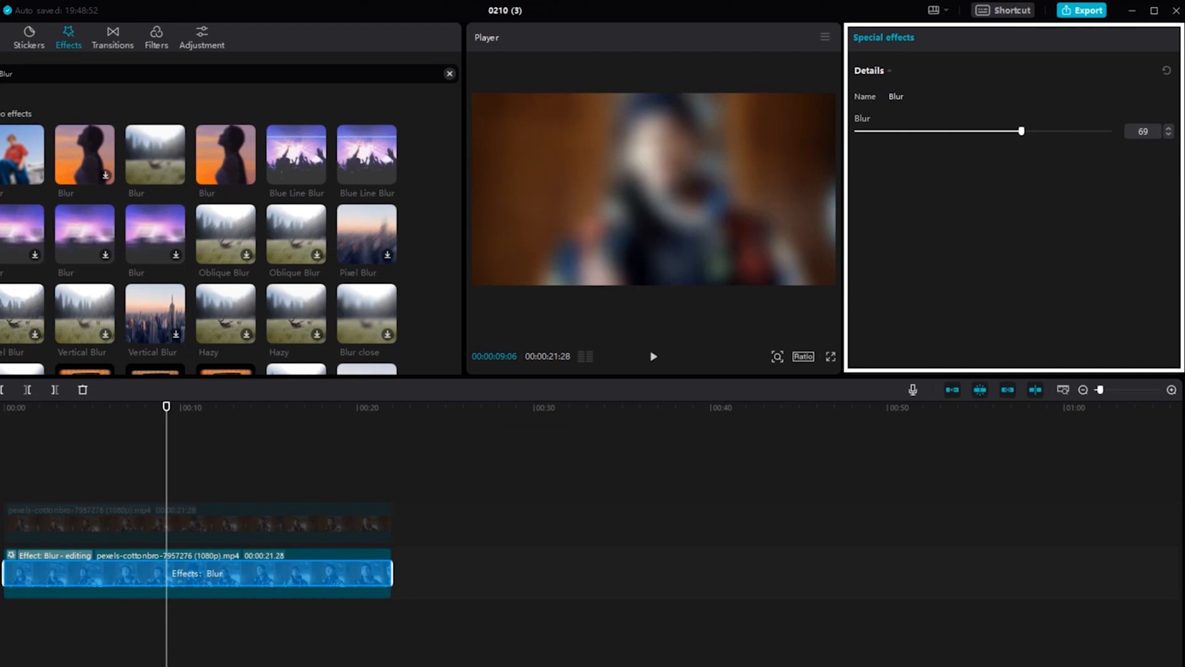
{"action": "left_click_drag", "start_coordinate": [1022, 131], "coordinate": [983, 131]}
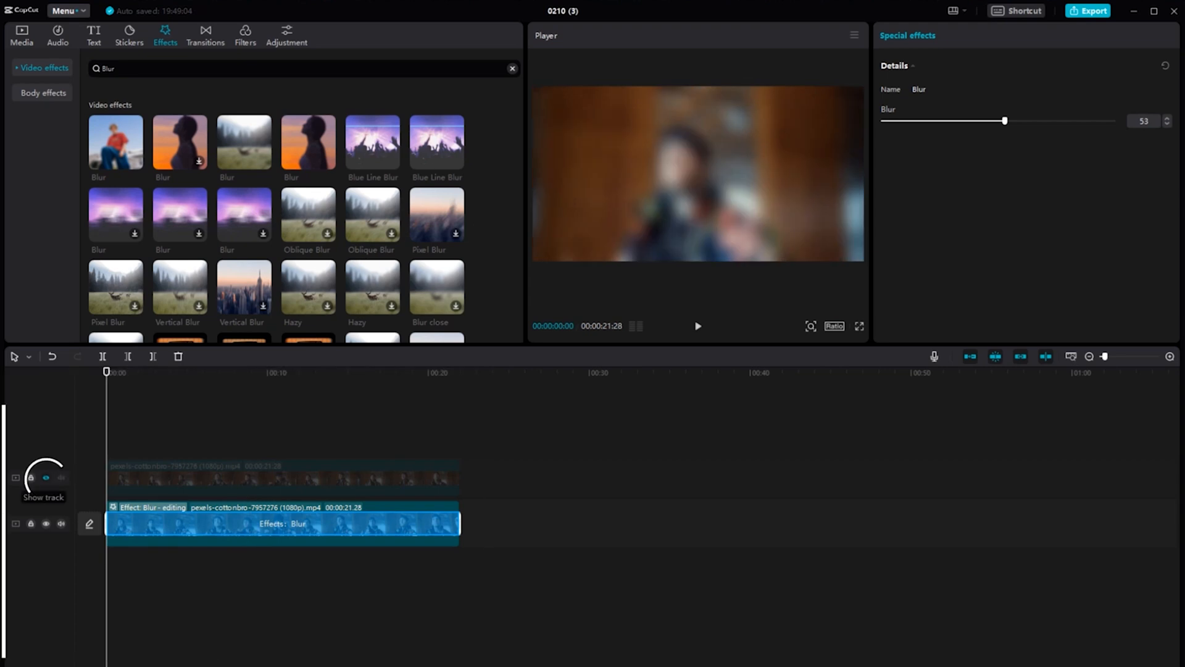
Show the upper track again and enable Auto cutout on its clip.
{"action": "left_click", "coordinate": [47, 478]}
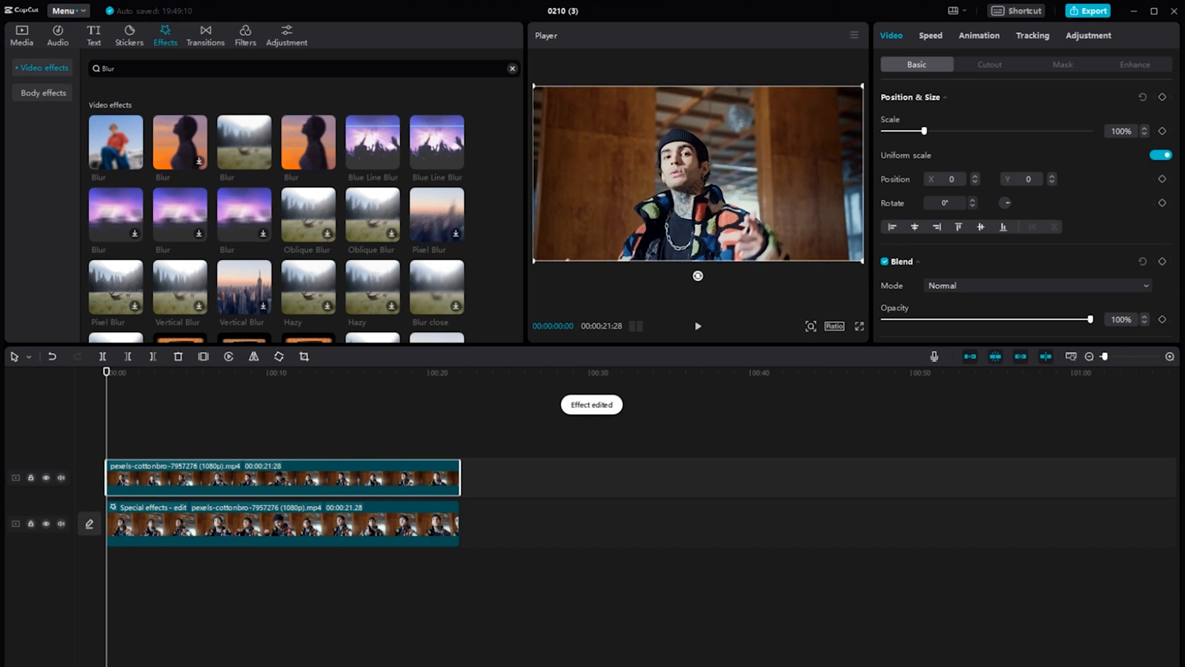
{"action": "left_click", "coordinate": [989, 64]}
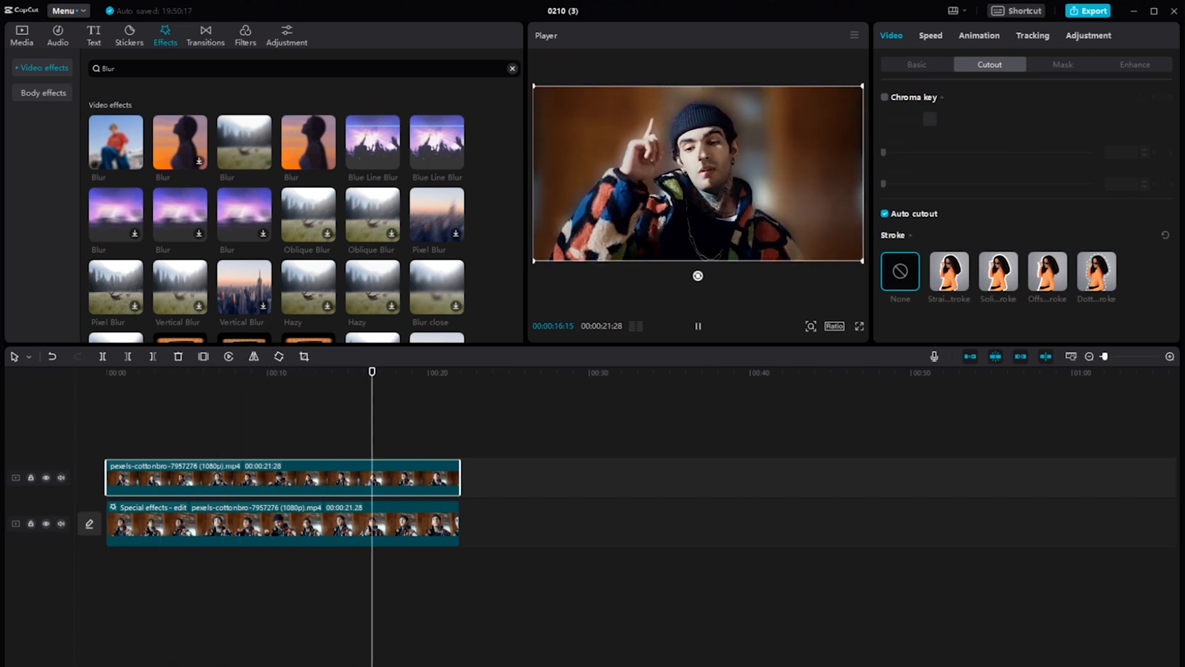
Export 'blur video' as a 1080P H.264 MP4.
{"action": "left_click", "coordinate": [1090, 11]}
{"action": "type", "text": "blur video"}
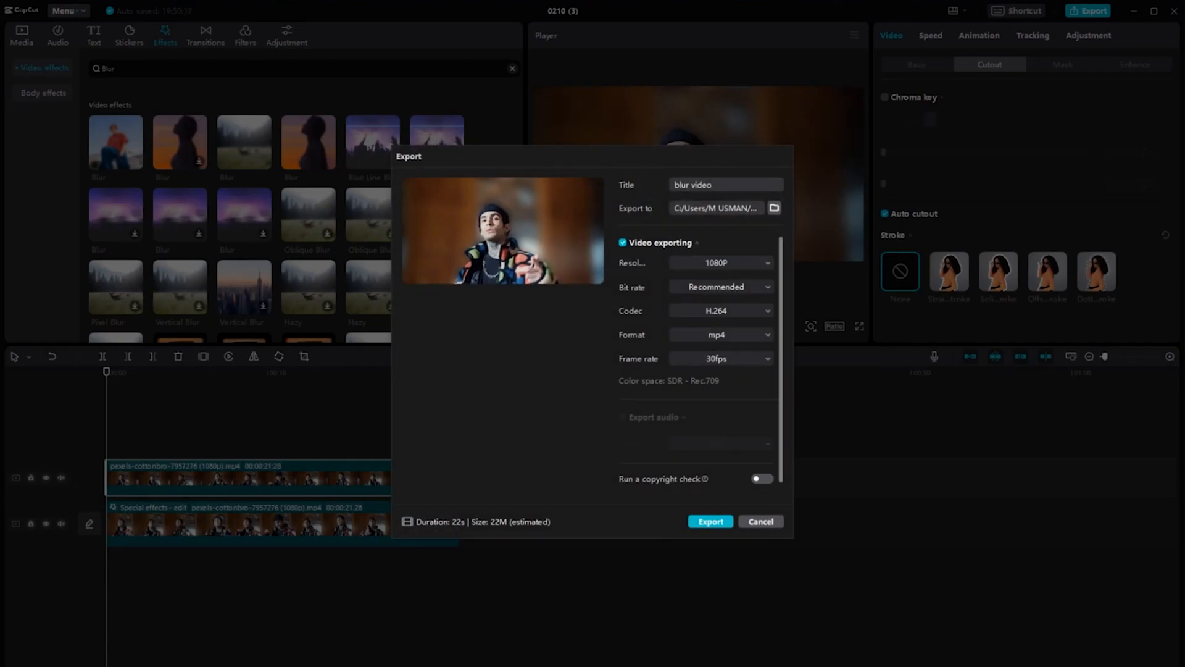
{"action": "left_click", "coordinate": [709, 522]}
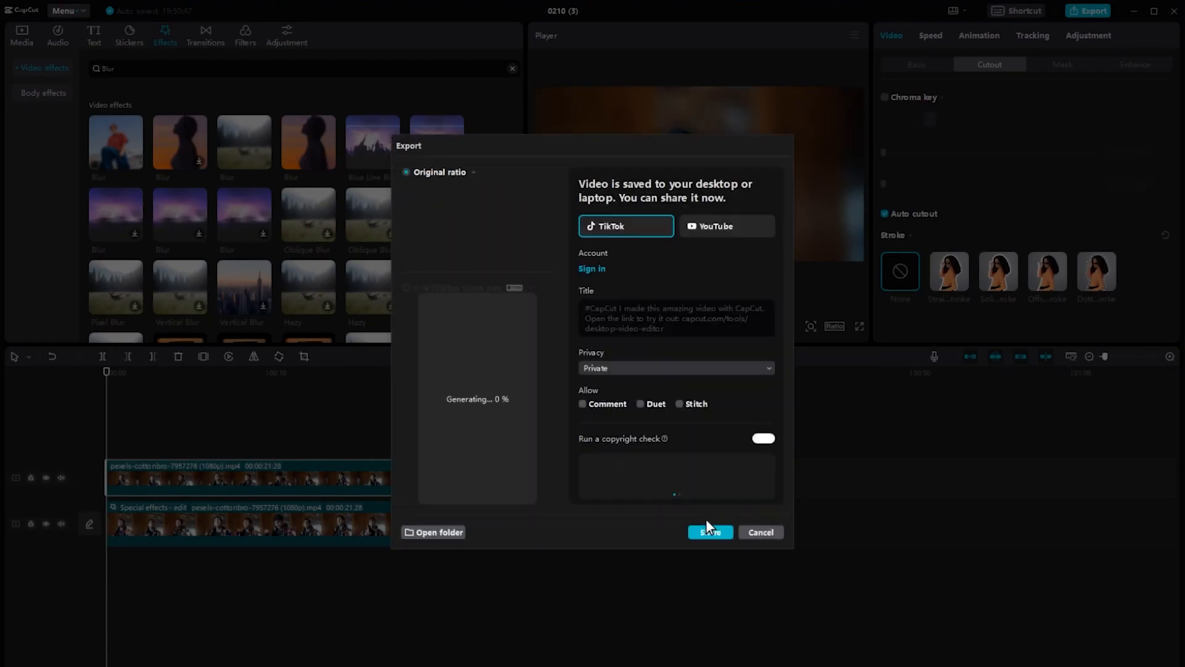